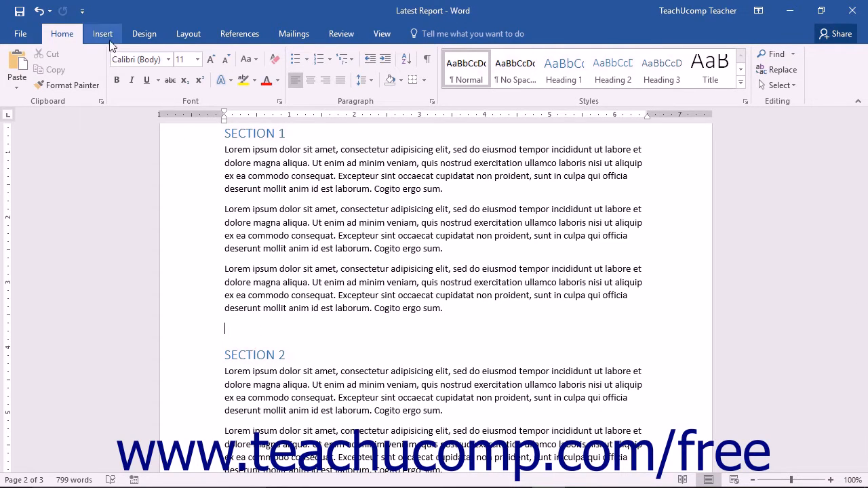
Start an Ink Equation from the Insert tab's Equation menu.
{"action": "left_click", "coordinate": [102, 33]}
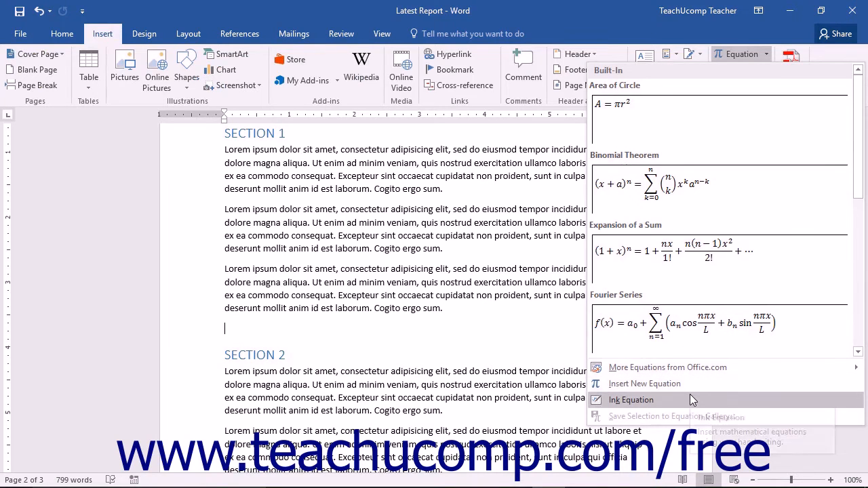
{"action": "left_click", "coordinate": [631, 399]}
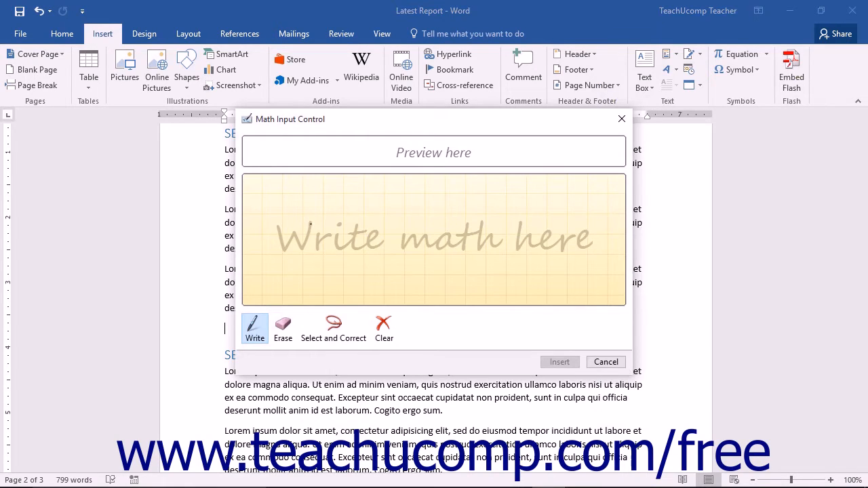
Handwrite an x and an equals sign on the math input pad.
{"action": "left_click_drag", "start_coordinate": [312, 224], "coordinate": [332, 247]}
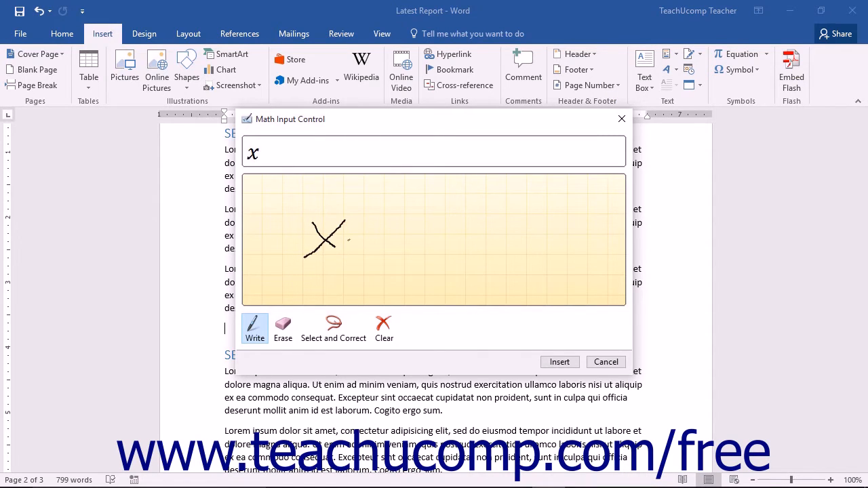
{"action": "left_click_drag", "start_coordinate": [370, 235], "coordinate": [386, 235]}
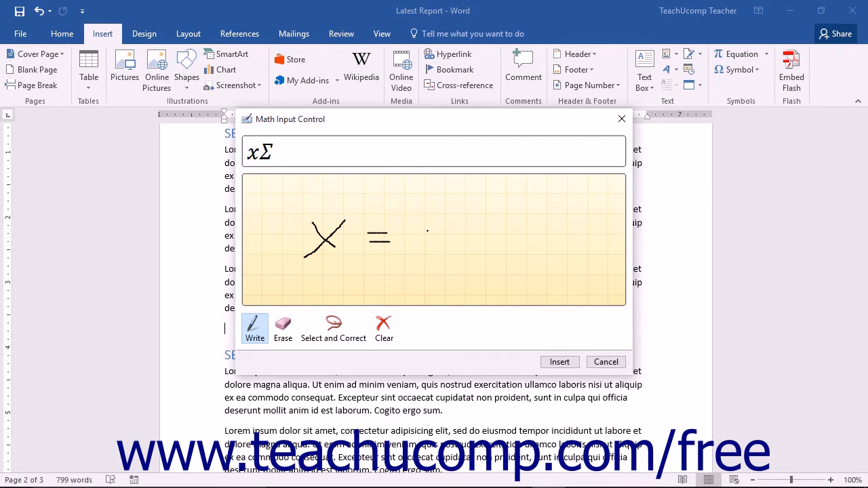
{"action": "mouse_move", "coordinate": [303, 164]}
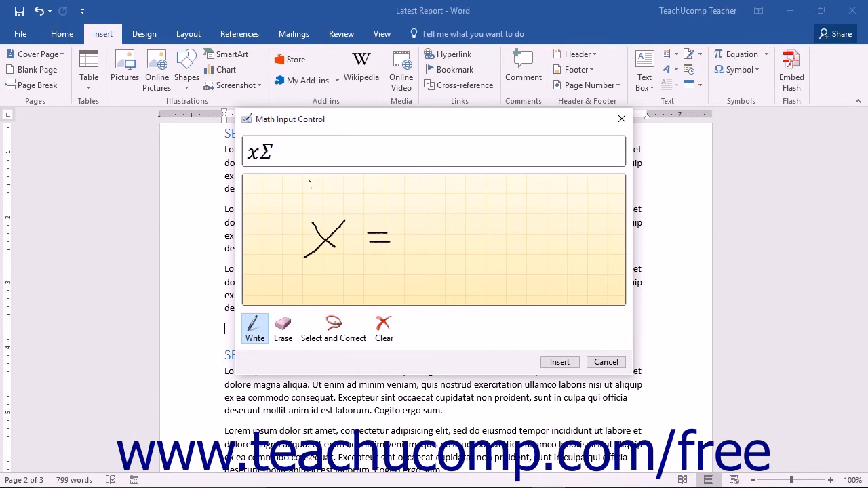
{"action": "mouse_move", "coordinate": [282, 327]}
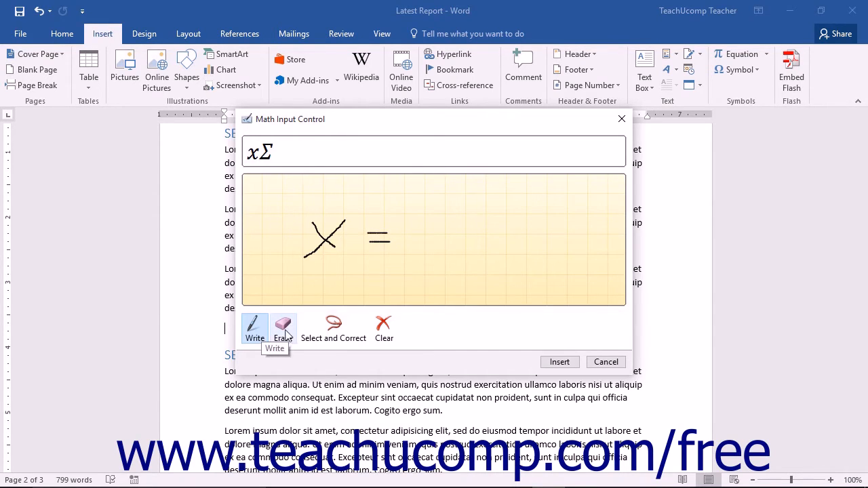
{"action": "mouse_move", "coordinate": [333, 329]}
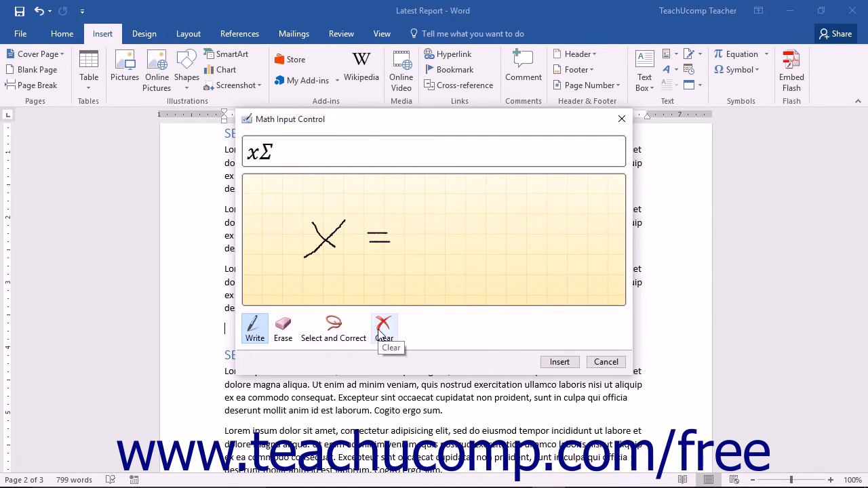
{"action": "mouse_move", "coordinate": [283, 327]}
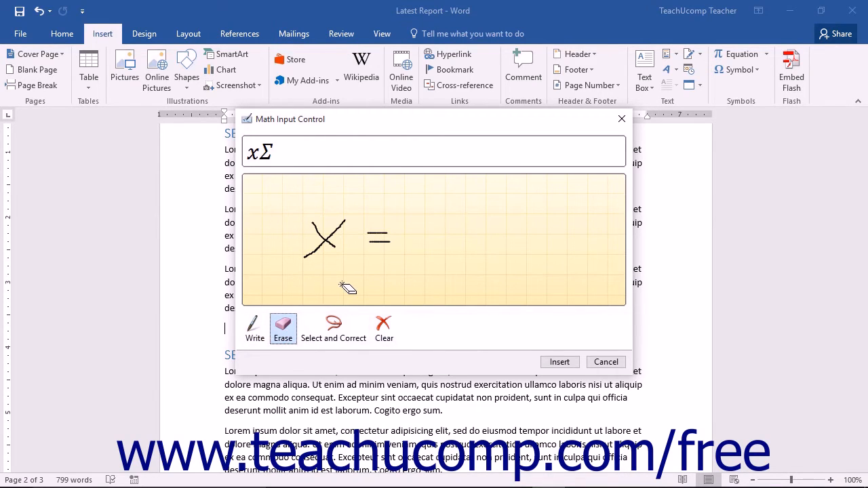
{"action": "mouse_move", "coordinate": [362, 272]}
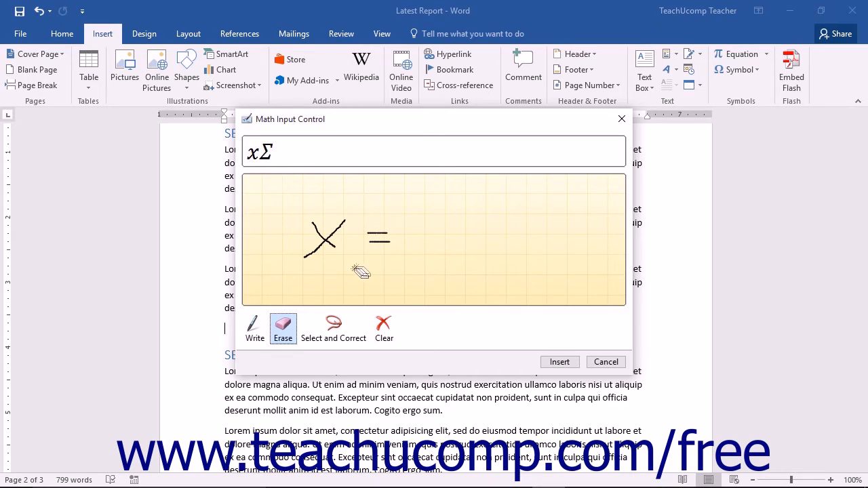
{"action": "left_click_drag", "start_coordinate": [361, 271], "coordinate": [379, 236]}
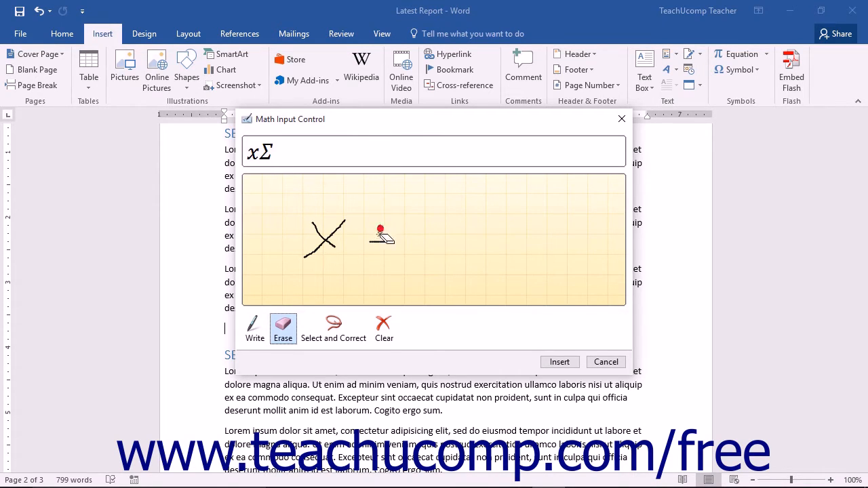
{"action": "left_click_drag", "start_coordinate": [380, 231], "coordinate": [362, 269]}
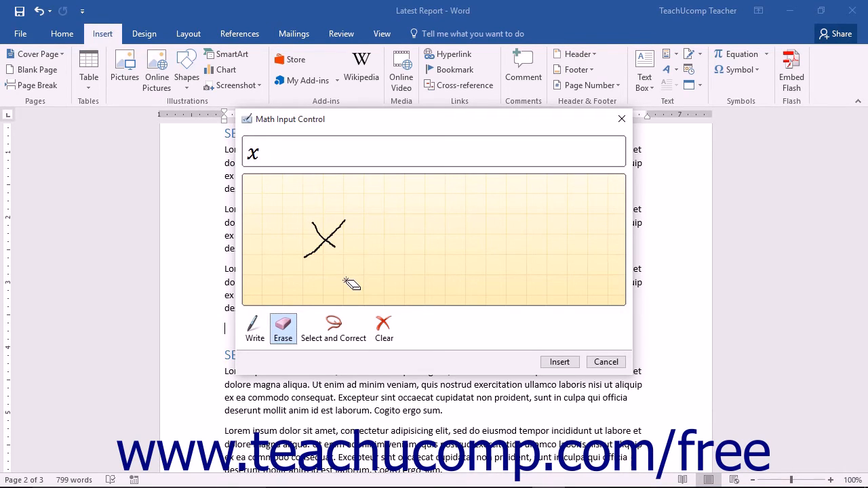
{"action": "mouse_move", "coordinate": [345, 290]}
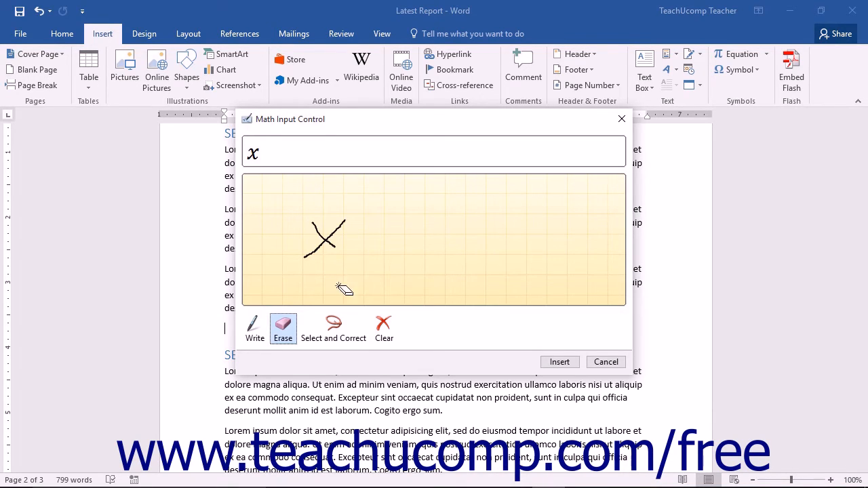
{"action": "left_click", "coordinate": [255, 329]}
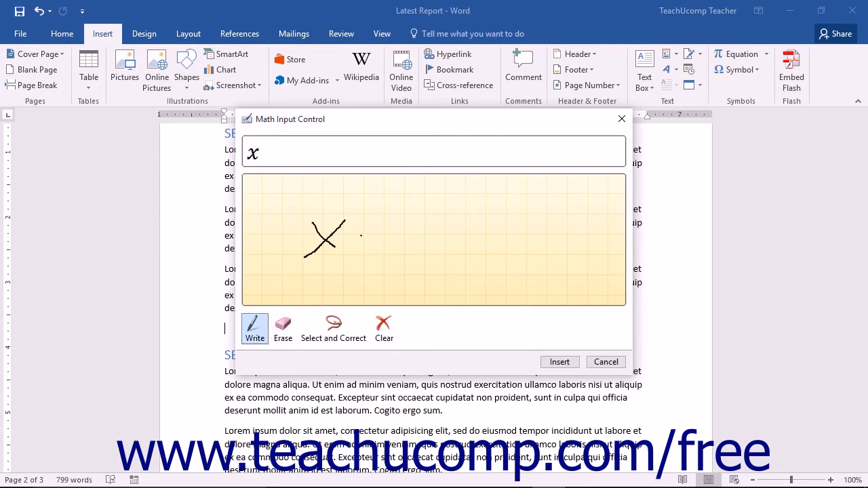
{"action": "left_click_drag", "start_coordinate": [356, 237], "coordinate": [379, 238]}
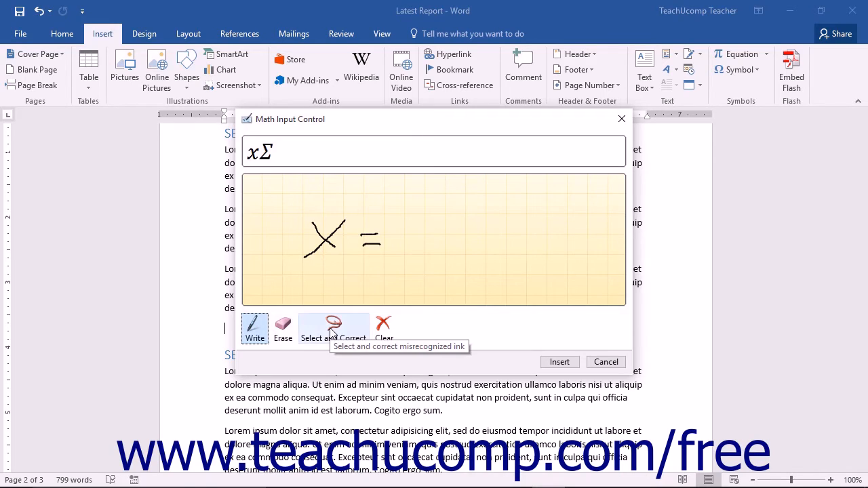
Select the misread equals stroke with Select and Correct to show its alternatives.
{"action": "left_click", "coordinate": [333, 329]}
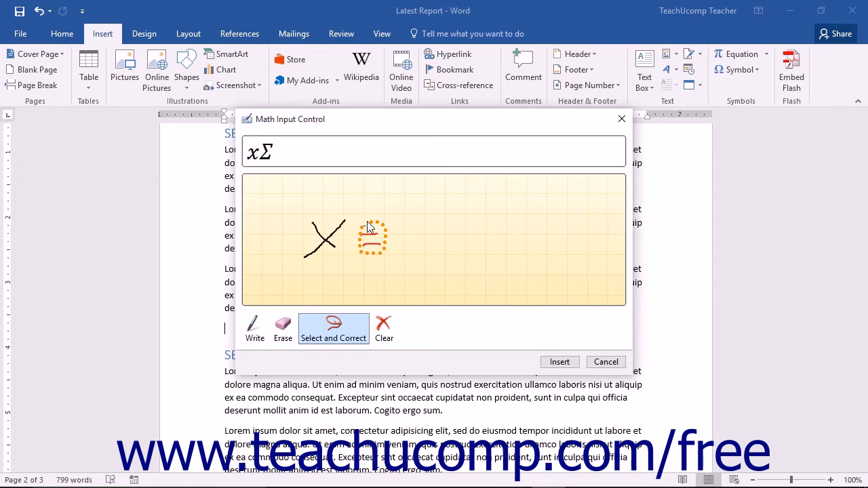
{"action": "left_click", "coordinate": [371, 238]}
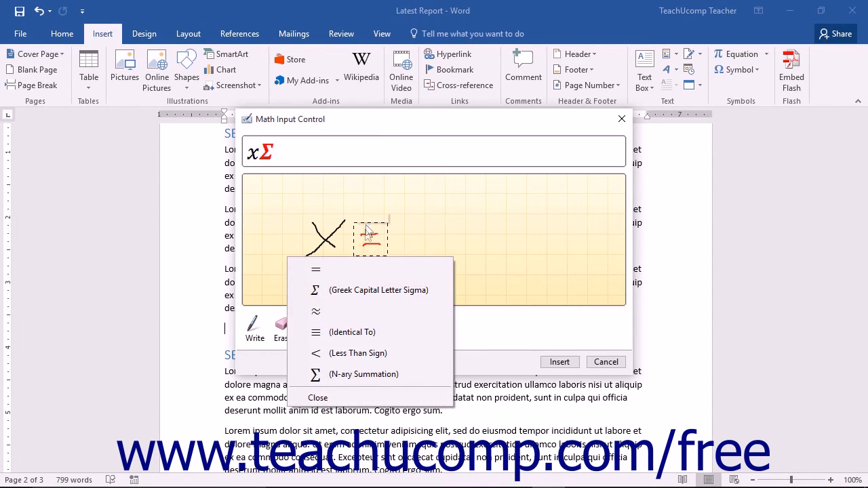
{"action": "mouse_move", "coordinate": [360, 268]}
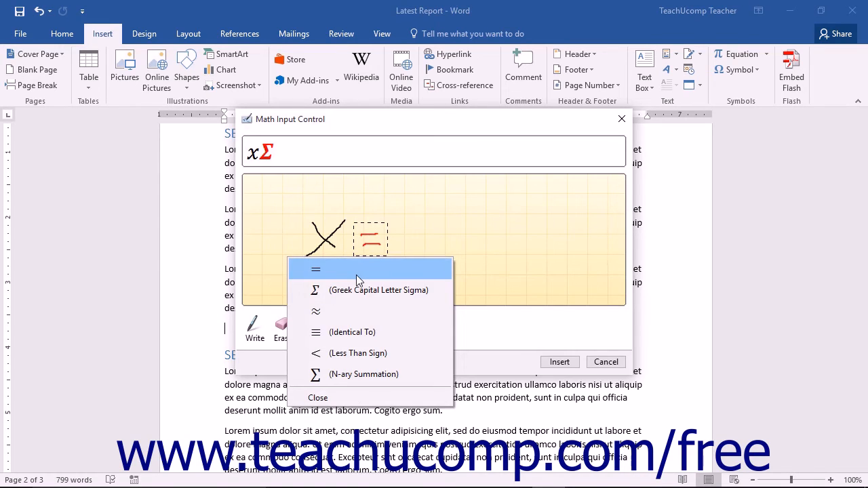
{"action": "mouse_move", "coordinate": [358, 290]}
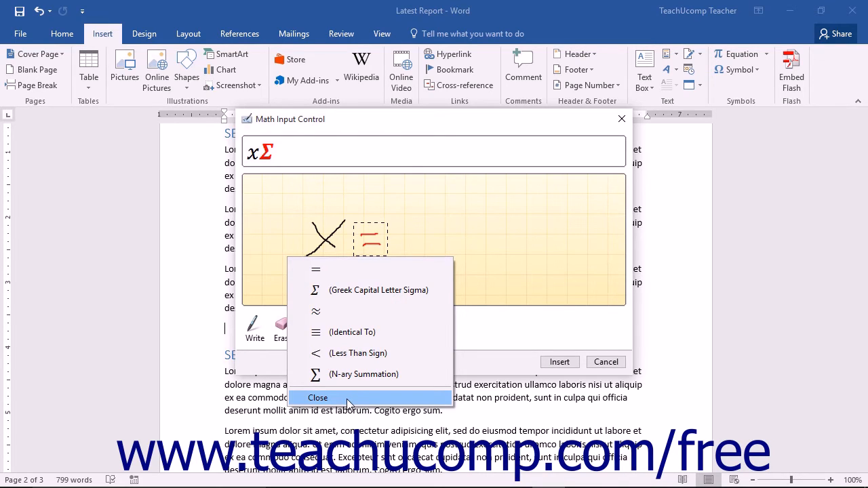
{"action": "mouse_move", "coordinate": [350, 311]}
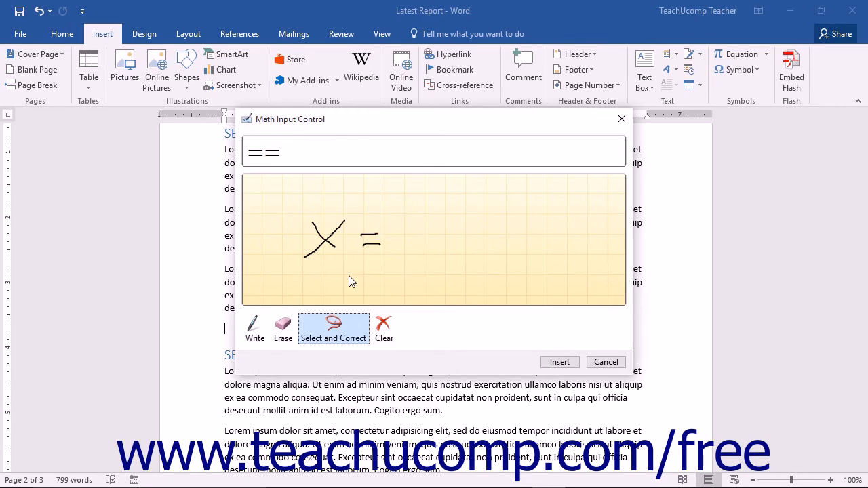
{"action": "mouse_move", "coordinate": [384, 324]}
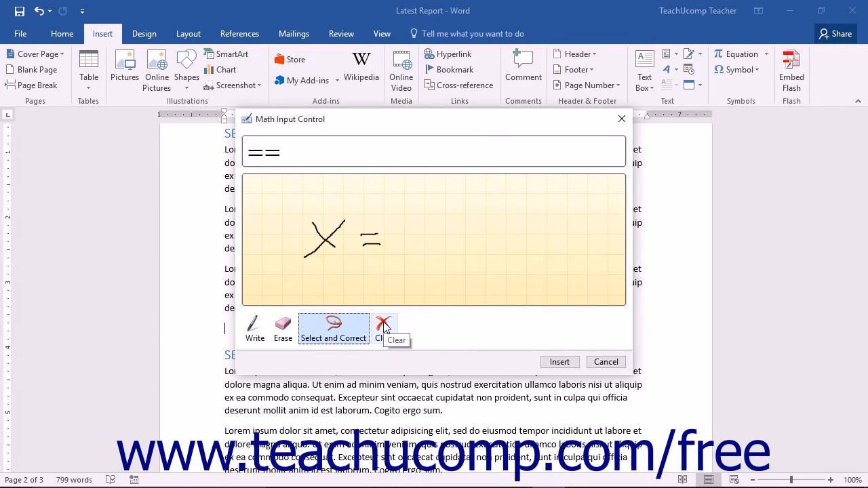
Clear the pad and handwrite e = mc² with a superscript 2.
{"action": "left_click", "coordinate": [384, 329]}
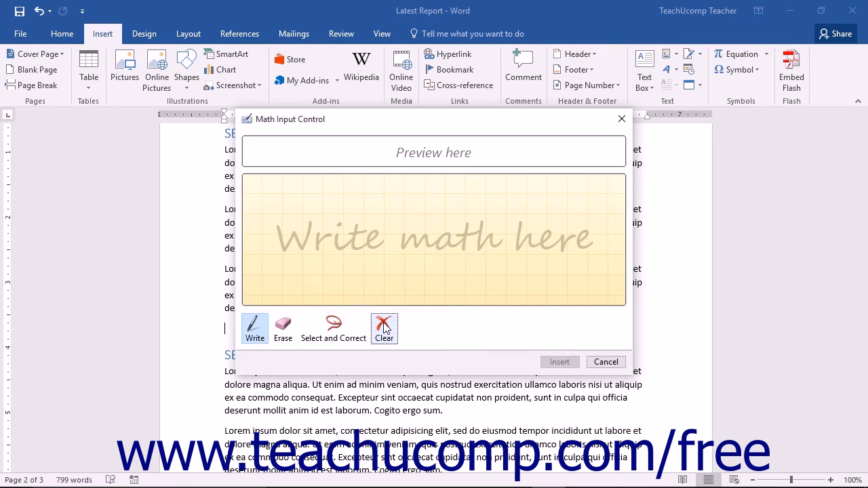
{"action": "mouse_move", "coordinate": [370, 259]}
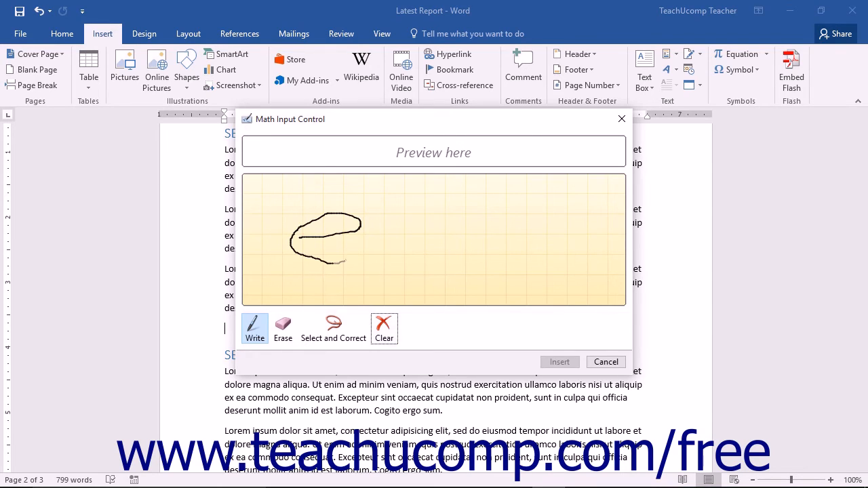
{"action": "left_click_drag", "start_coordinate": [386, 231], "coordinate": [400, 244]}
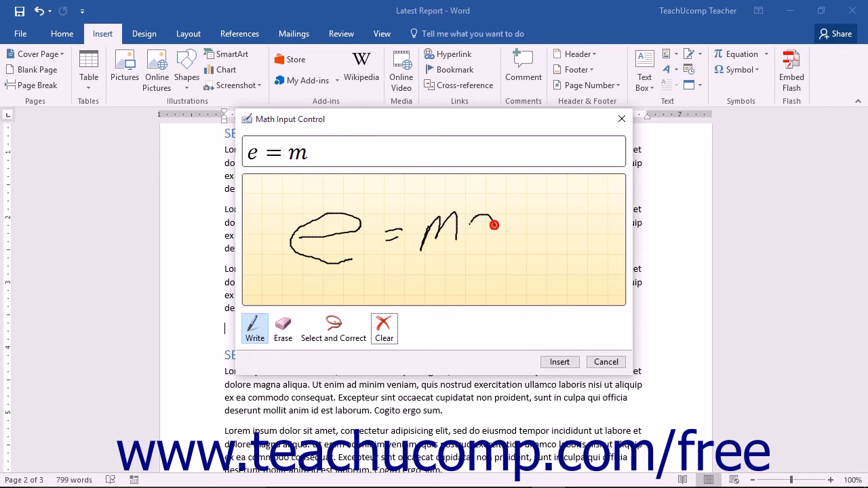
{"action": "left_click_drag", "start_coordinate": [468, 224], "coordinate": [499, 240]}
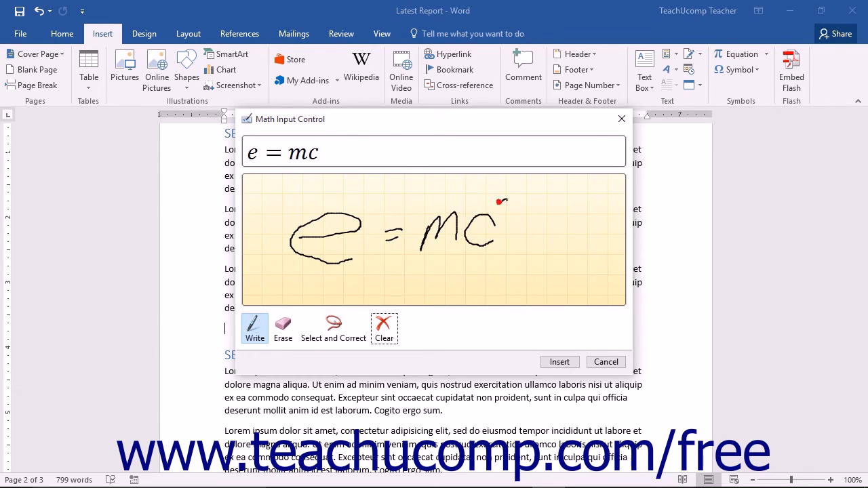
{"action": "left_click_drag", "start_coordinate": [499, 203], "coordinate": [512, 217]}
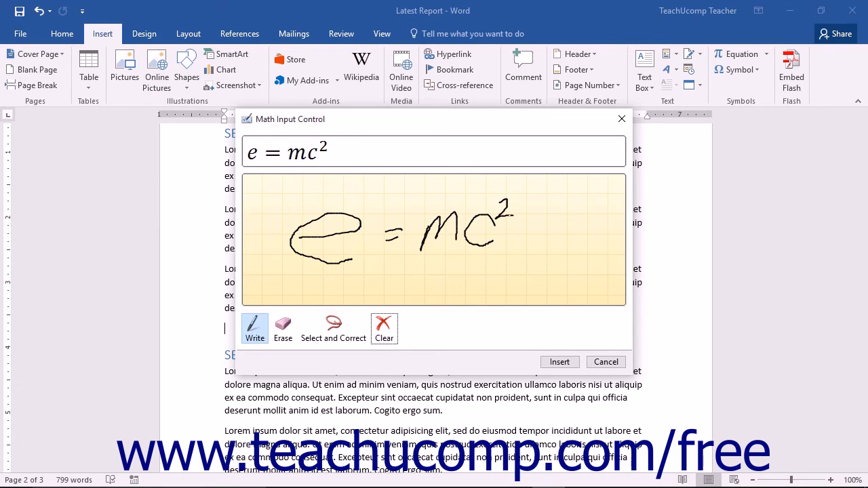
{"action": "mouse_move", "coordinate": [333, 329]}
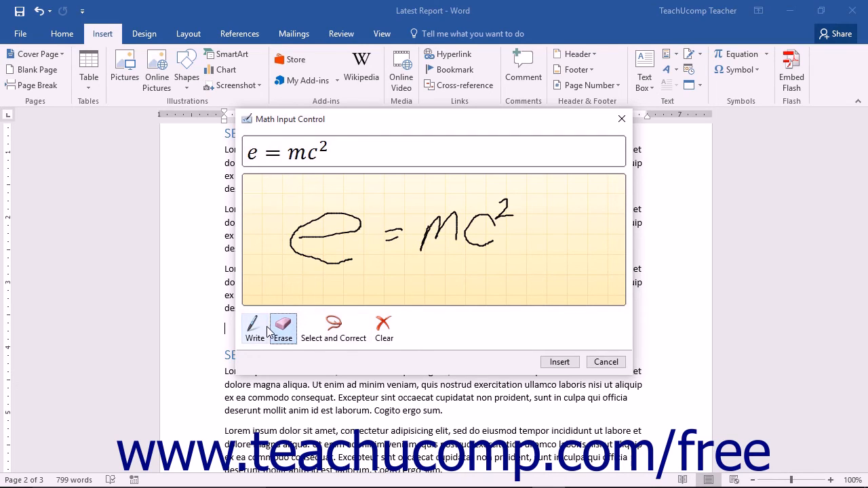
{"action": "mouse_move", "coordinate": [254, 329]}
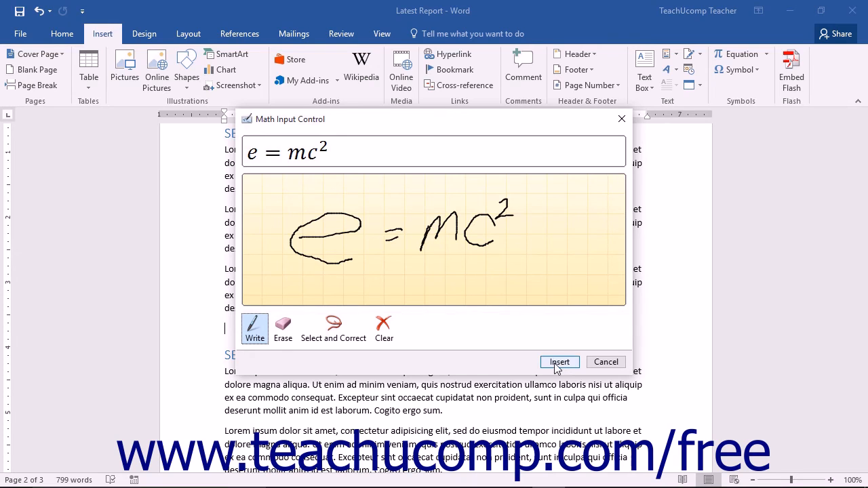
Insert e = mc² into the report and open the equation's dropdown menu.
{"action": "left_click", "coordinate": [558, 362]}
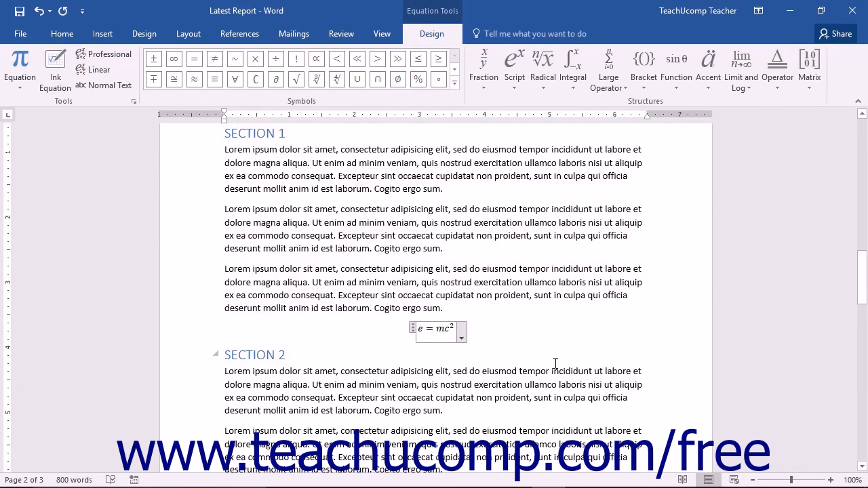
{"action": "left_click", "coordinate": [461, 333]}
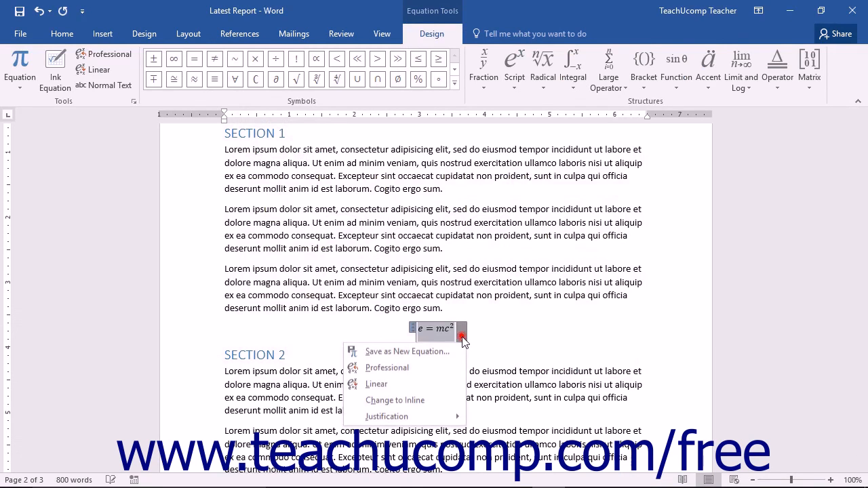